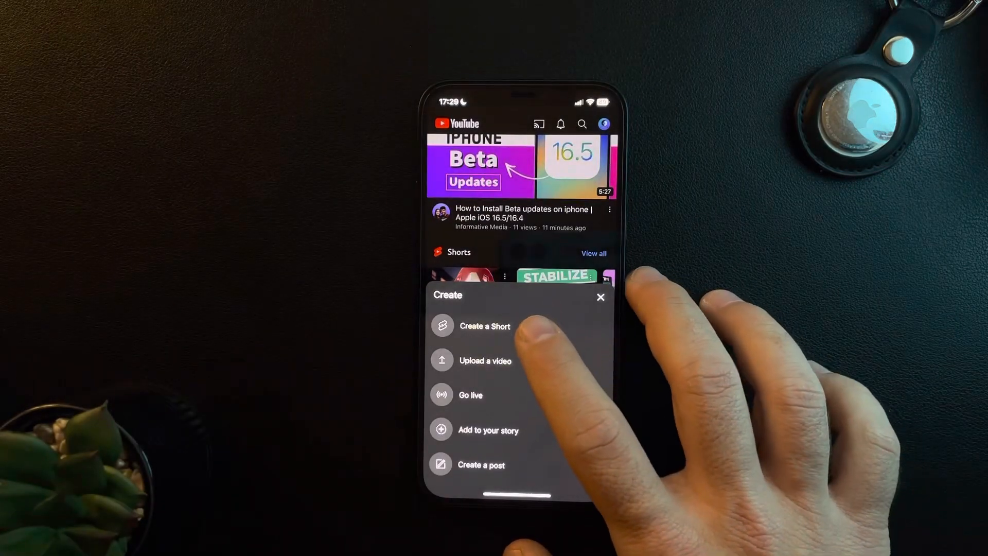
- Choose "Create a Short" from the Create sheet to launch the Shorts camera
click(484, 326)
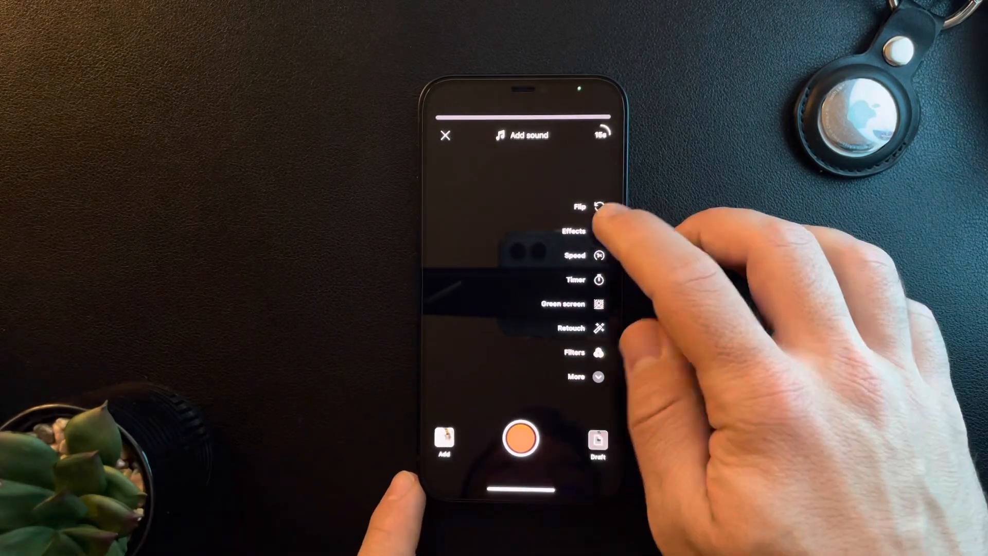
- Open the Effects library listing options like Never blink, Dance party and Night vision
click(599, 231)
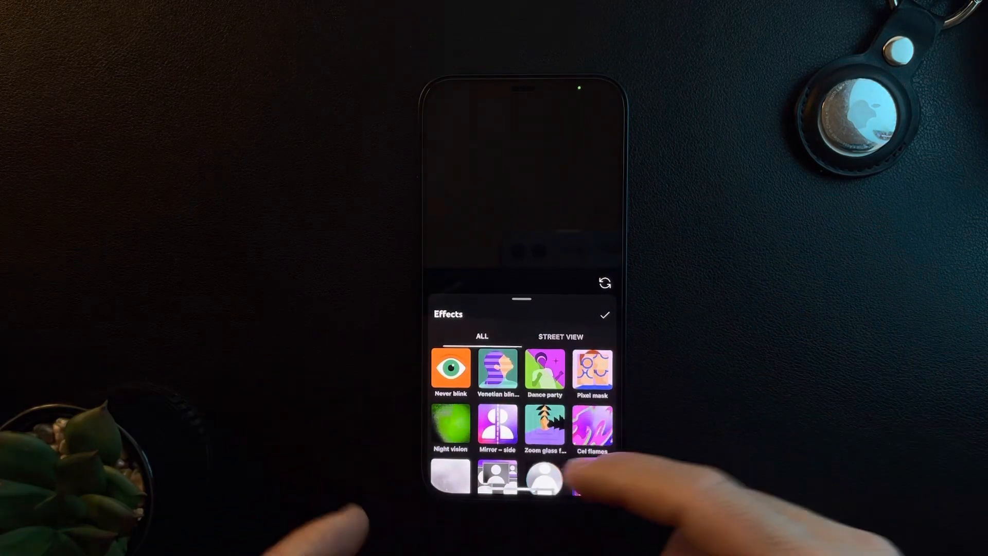
scroll(down, 3)
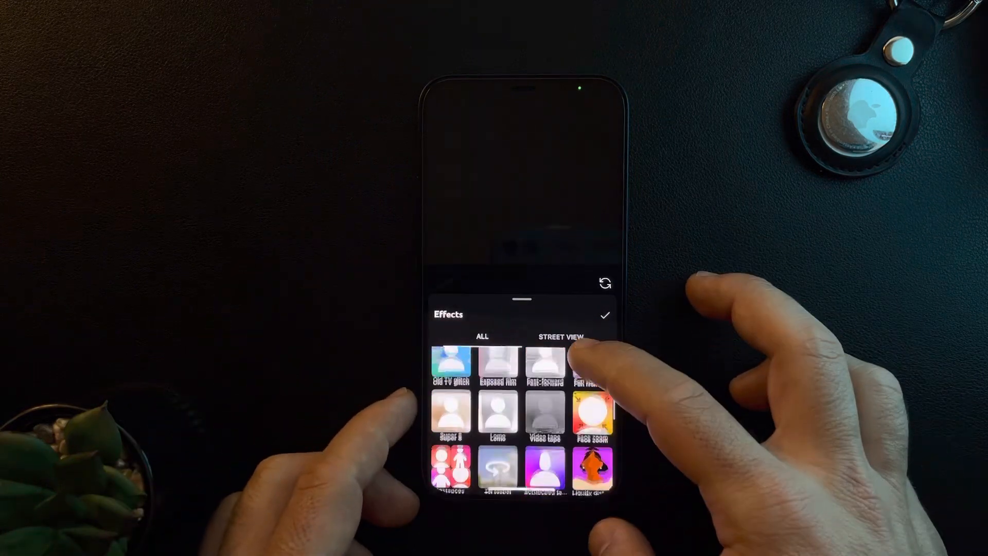
scroll(down, 3)
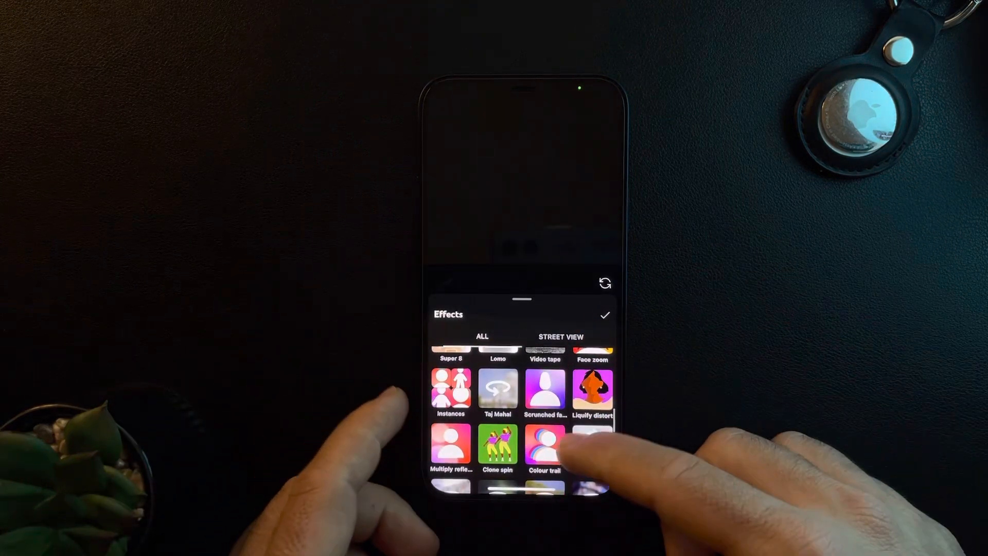
scroll(down, 3)
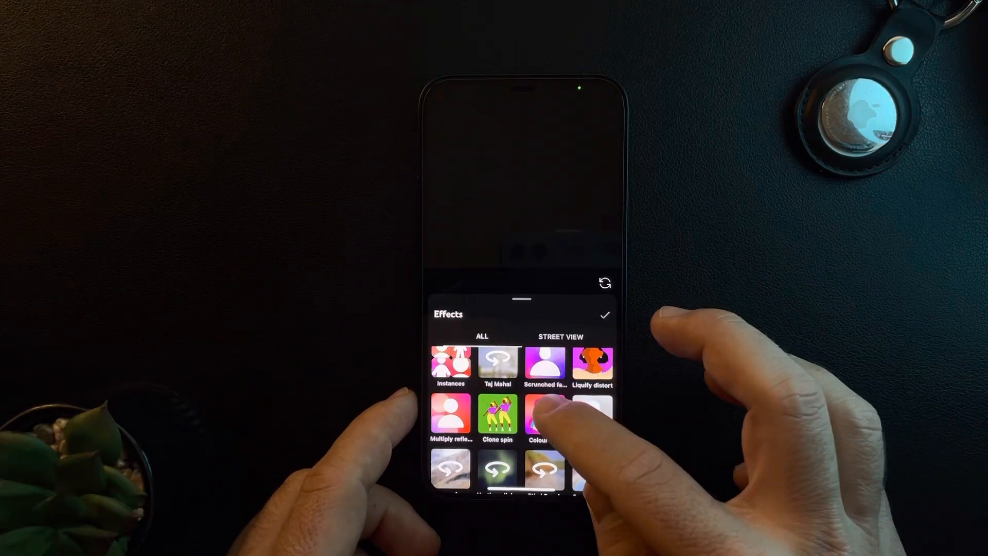